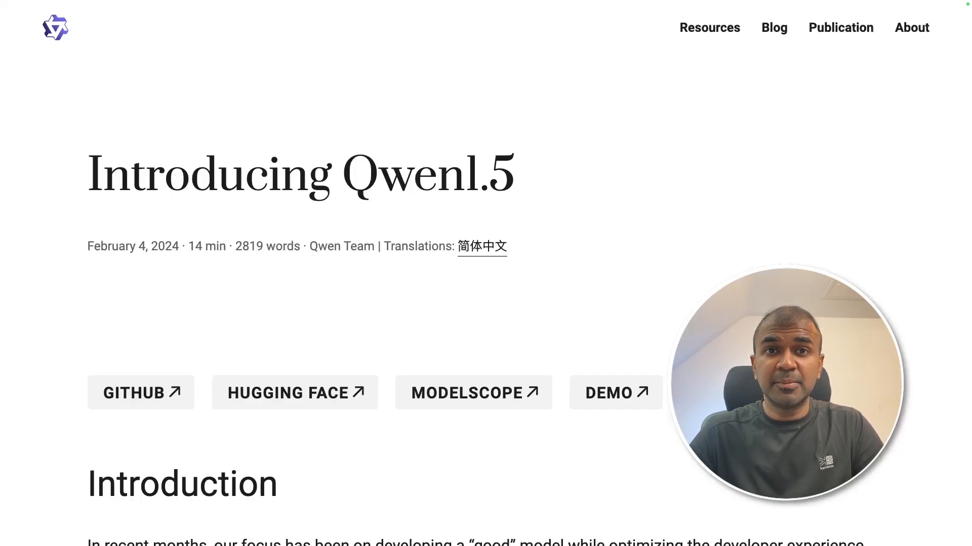
# Scroll the YouTube channel's videos, then bring up the Ollama homepage
pyautogui.scroll(-3)
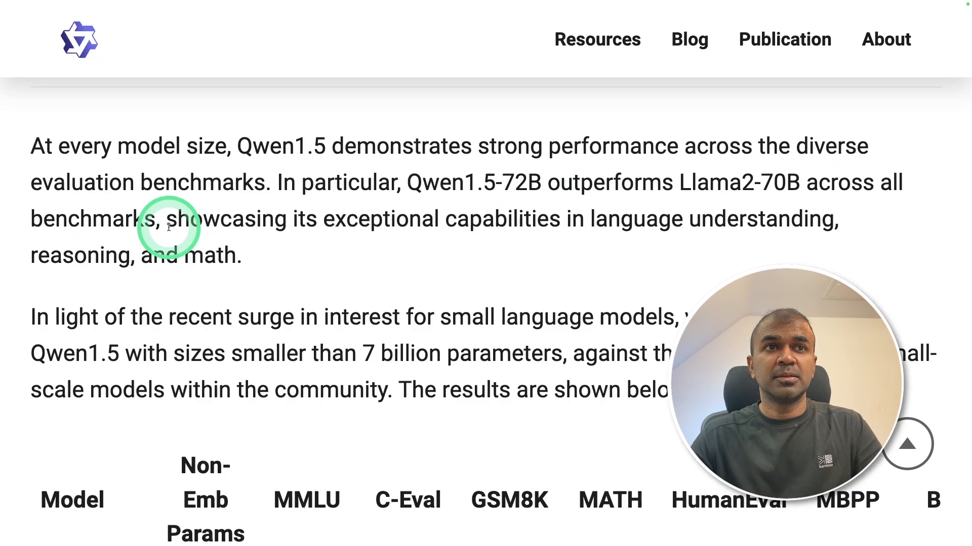
pyautogui.moveTo(596, 223)
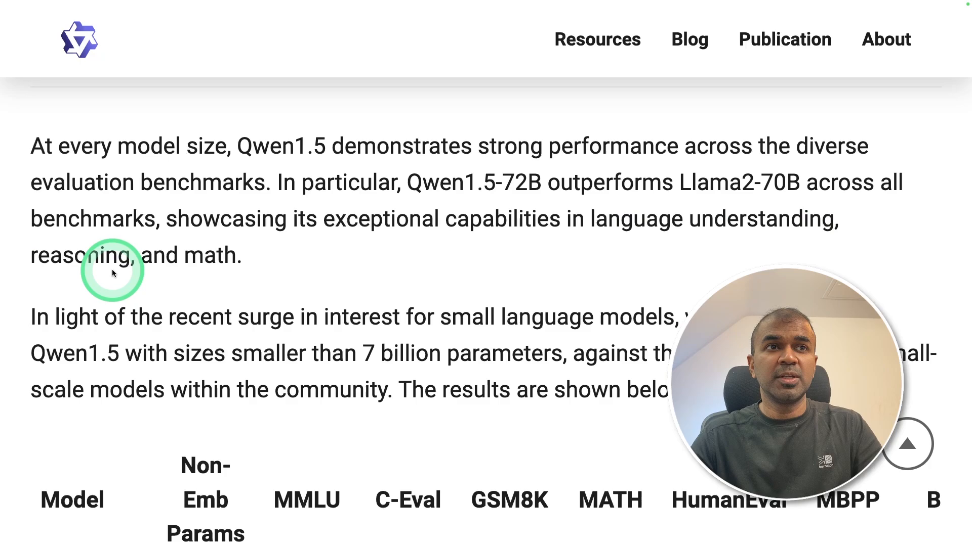
pyautogui.scroll(-3)
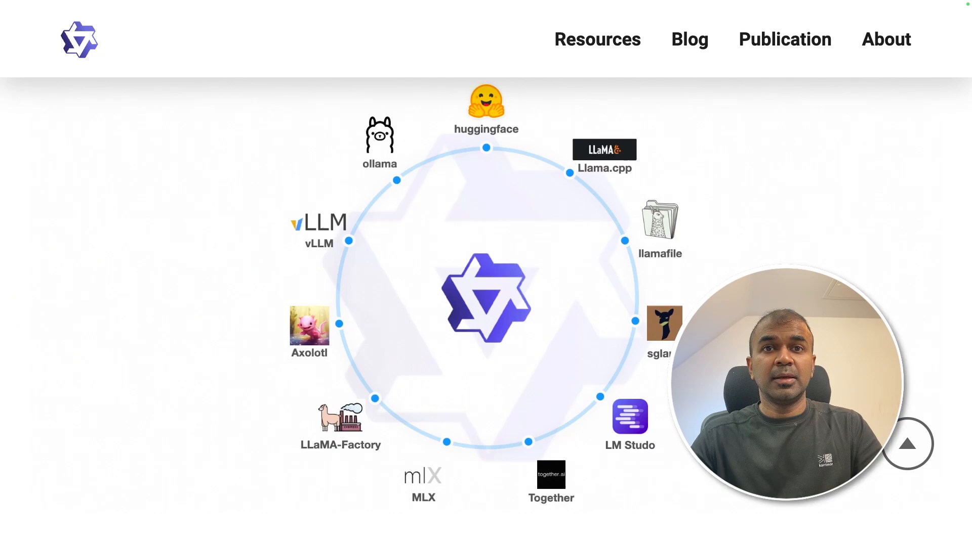
pyautogui.click(550, 474)
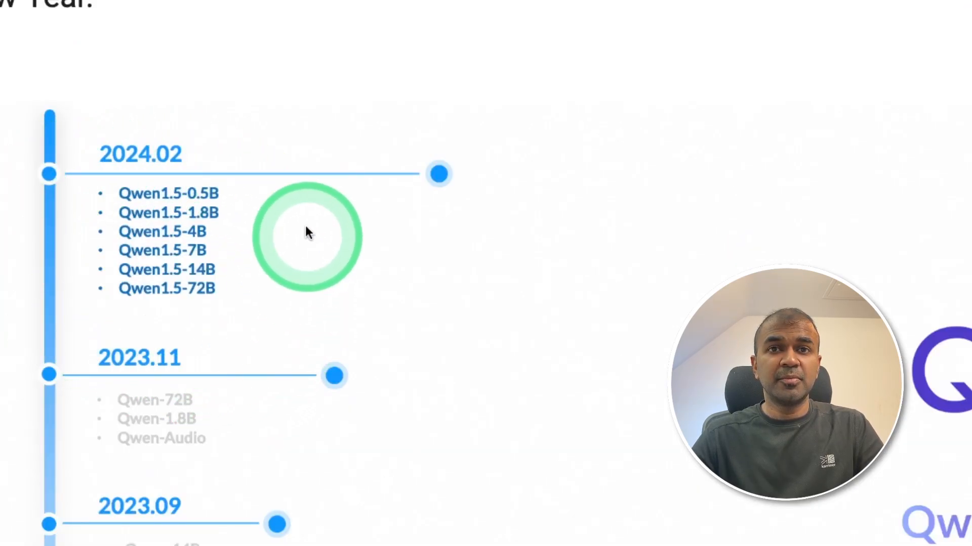
pyautogui.scroll(3)
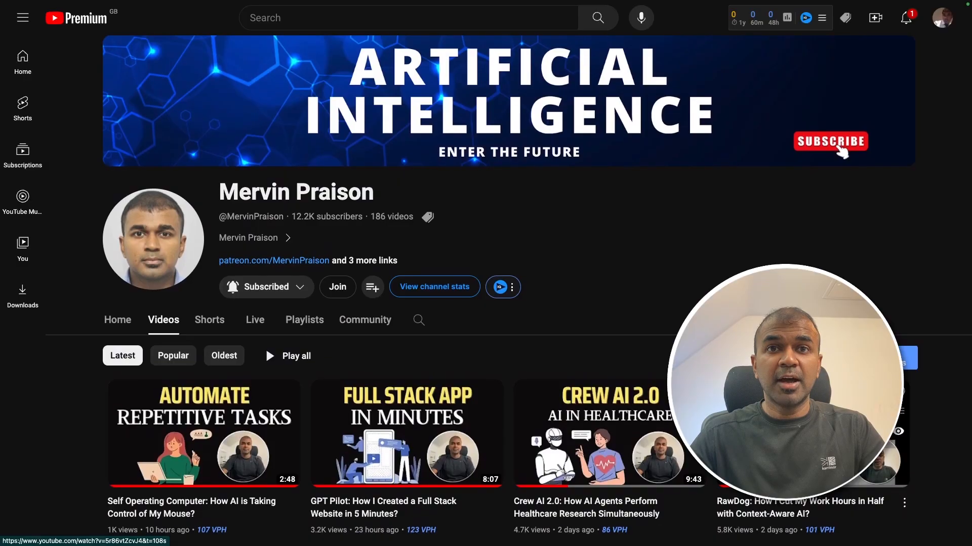
pyautogui.scroll(-3)
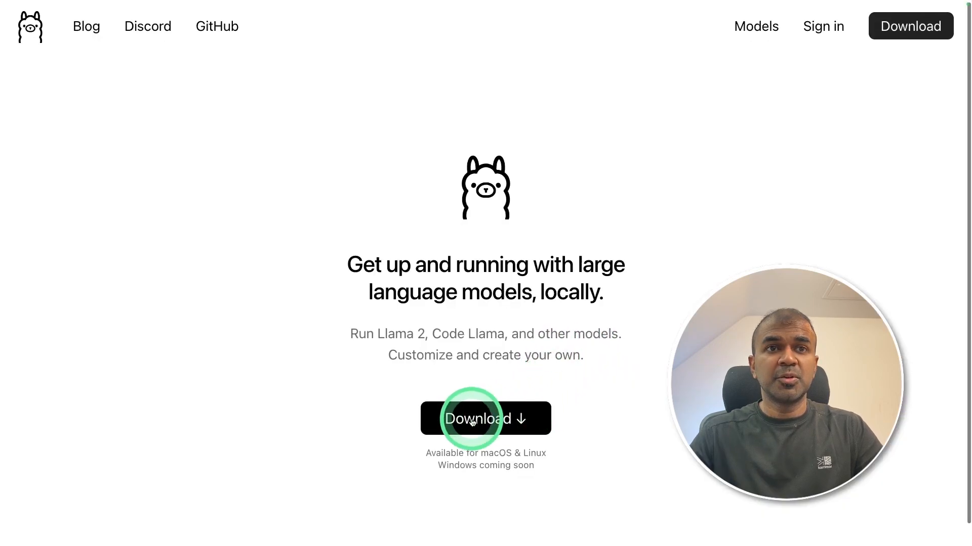
# Download the Ollama installer from the ollama.com homepage
pyautogui.click(485, 418)
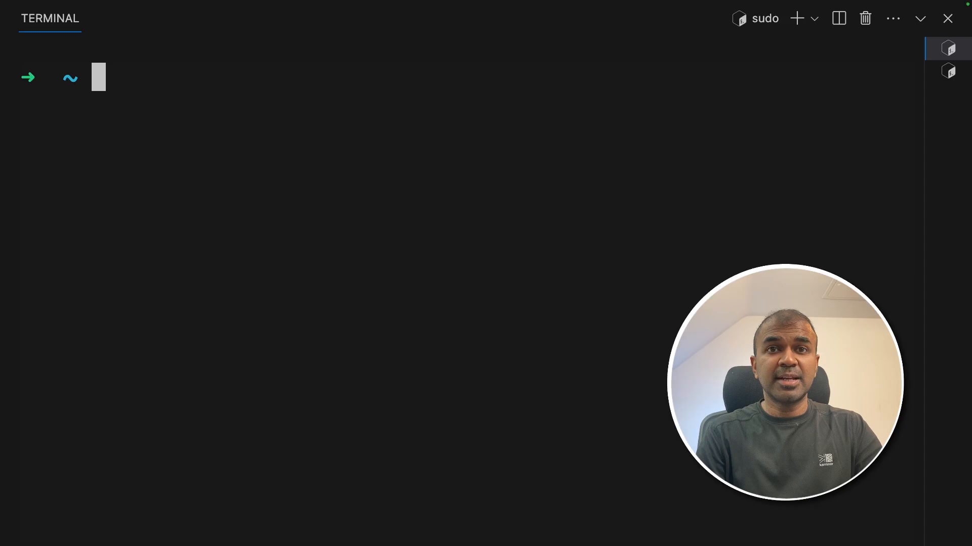
# Run 'ollama serve', then 'ollama run qwen:72b-chat' in a second terminal
pyautogui.write('ollama serve')
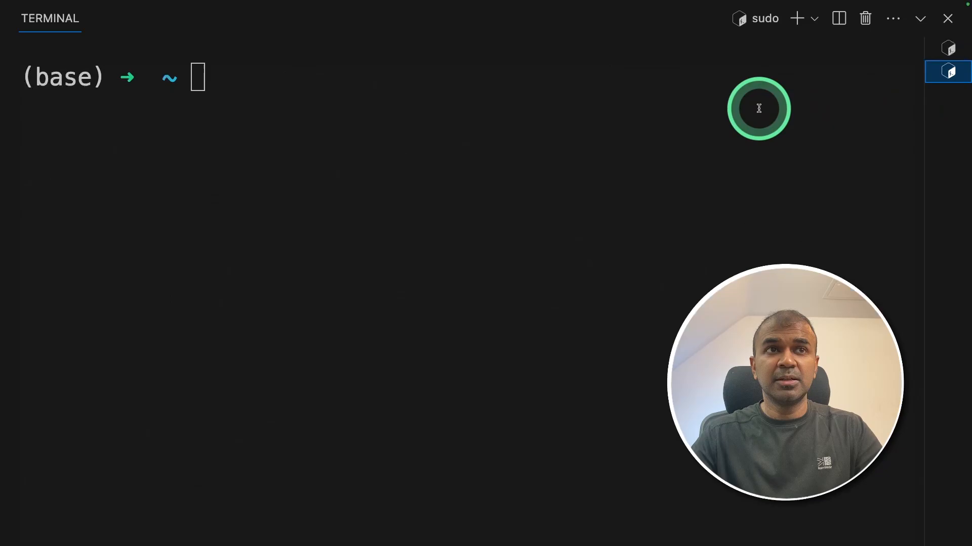
pyautogui.write('ollama run qwen:72b-chat')
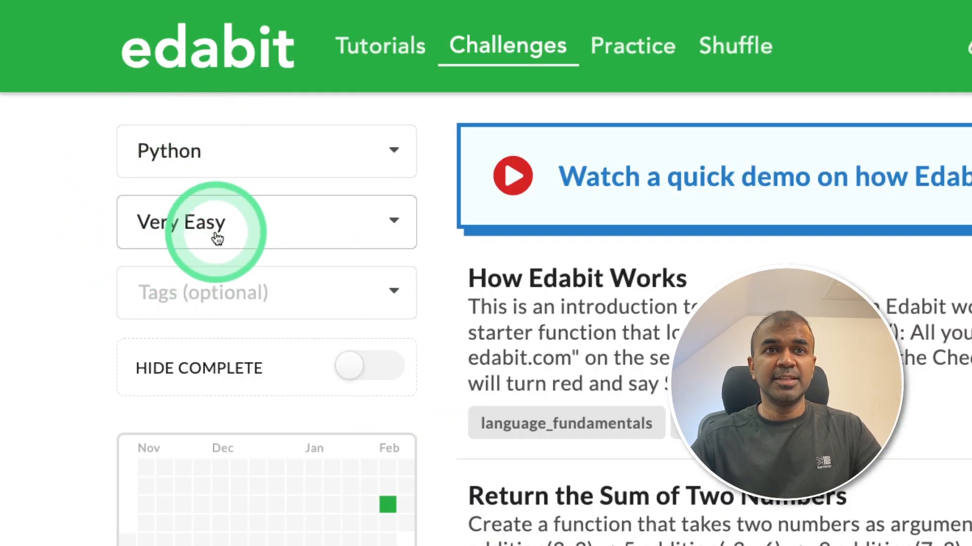
# Ask the model for a two-number sum function and check it on 'Return the Sum of Two Numbers'
pyautogui.scroll(-3)
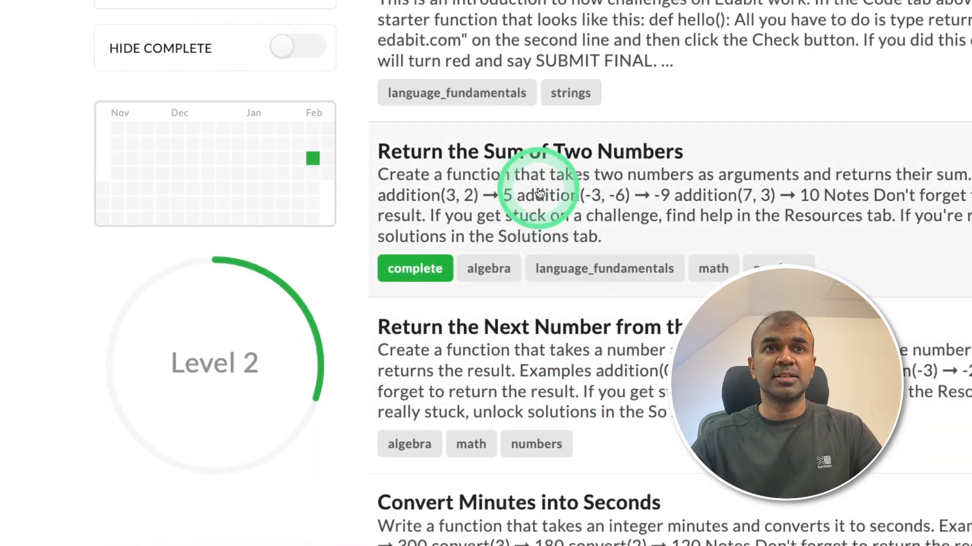
pyautogui.click(530, 151)
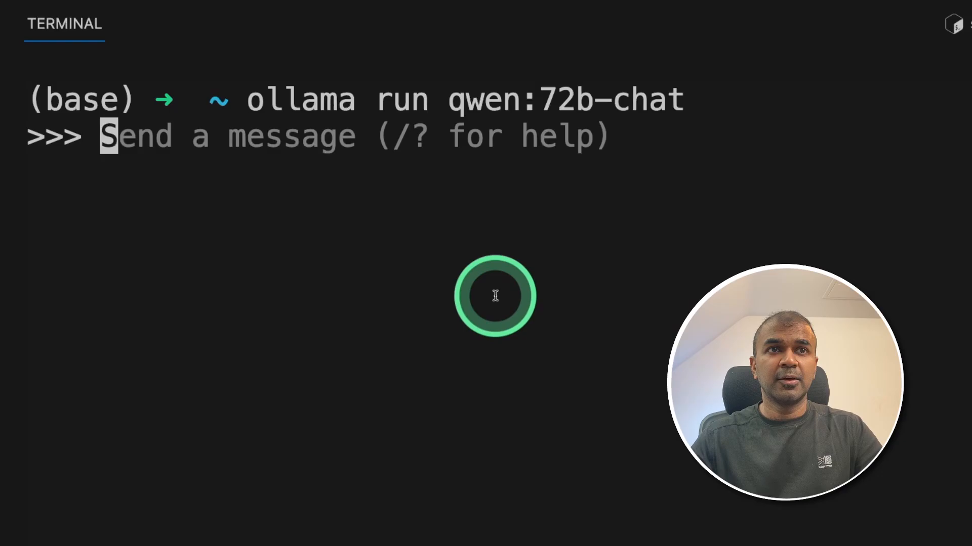
pyautogui.write('Create a function that takes two numbers as arguments and returns their sum.')
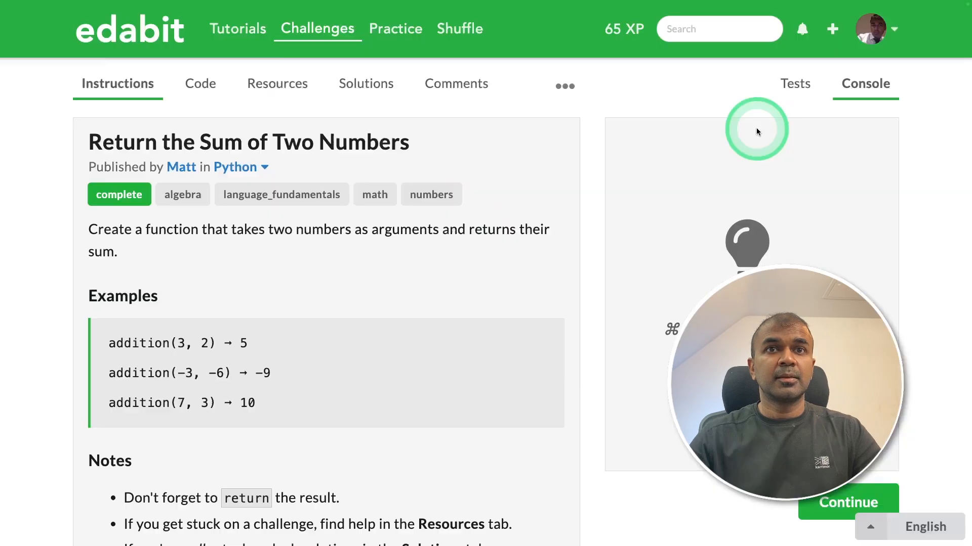
pyautogui.click(198, 84)
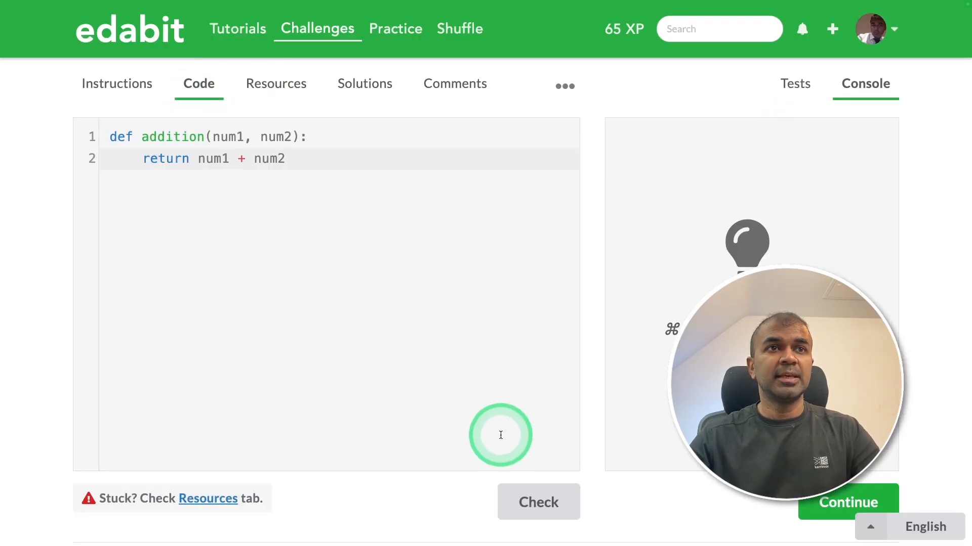
pyautogui.click(537, 502)
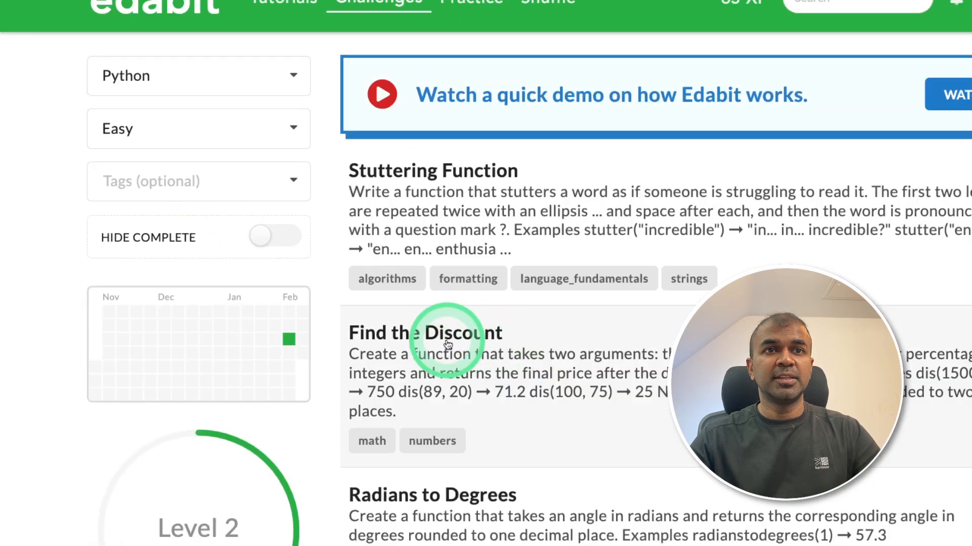
# Check the model's dis function on the 'Find the Discount' challenge
pyautogui.click(426, 333)
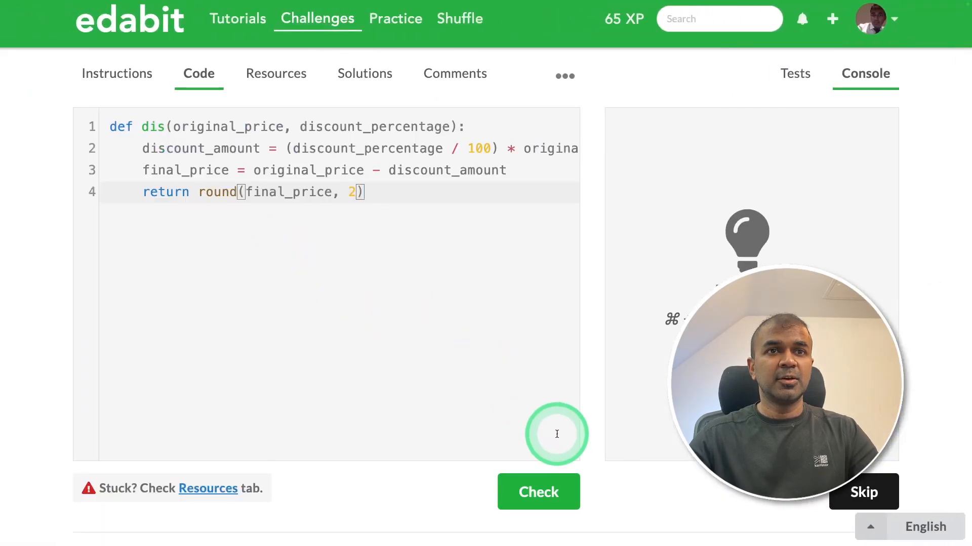
pyautogui.click(537, 491)
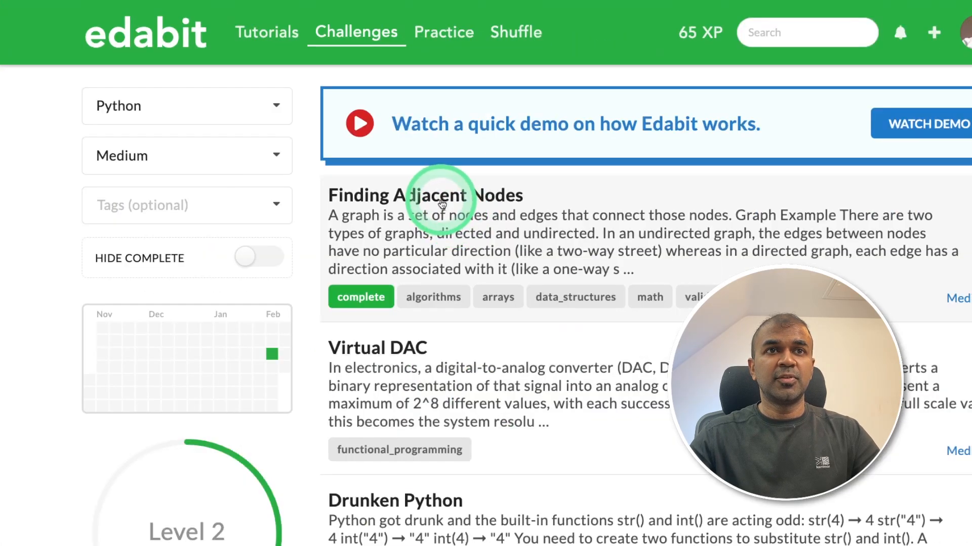
# Open Finding Adjacent Nodes, fix the undefined function name, and rerun the tests
pyautogui.click(425, 195)
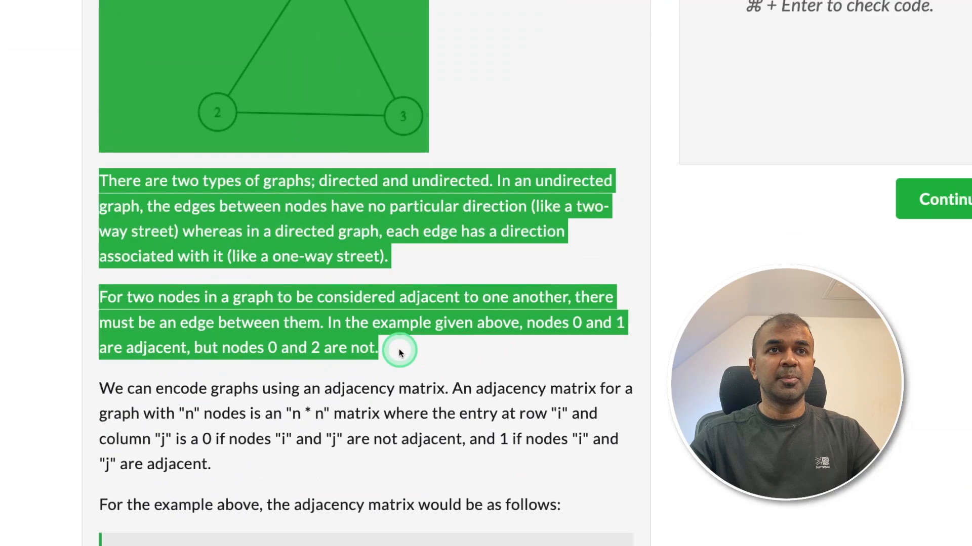
pyautogui.scroll(-3)
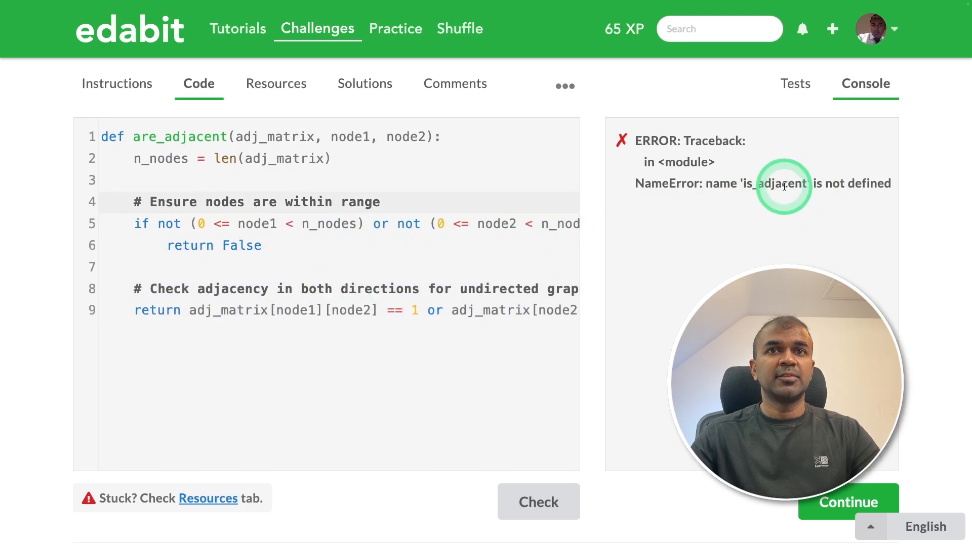
pyautogui.doubleClick(179, 137)
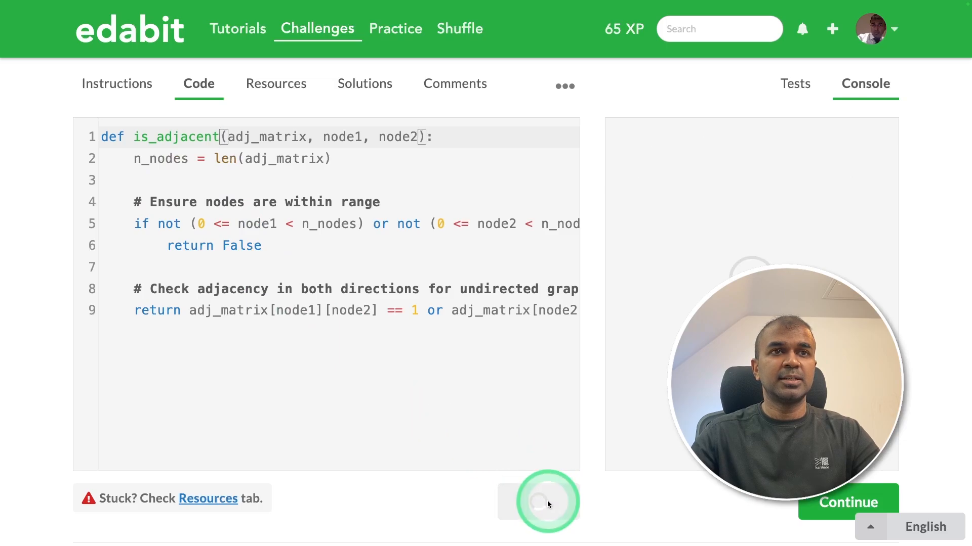
pyautogui.click(538, 502)
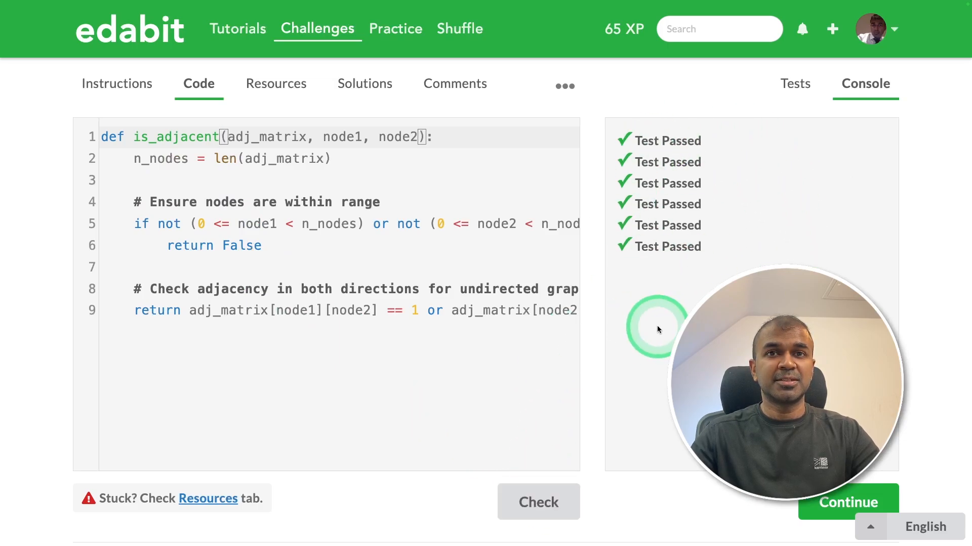
# Continue from the solved challenge and filter challenges to Python Hard
pyautogui.click(848, 502)
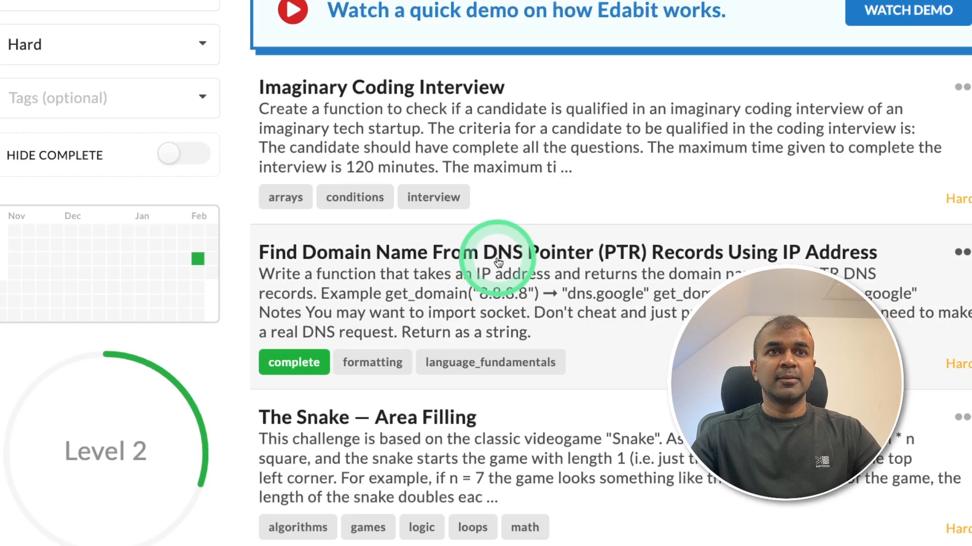
pyautogui.click(496, 252)
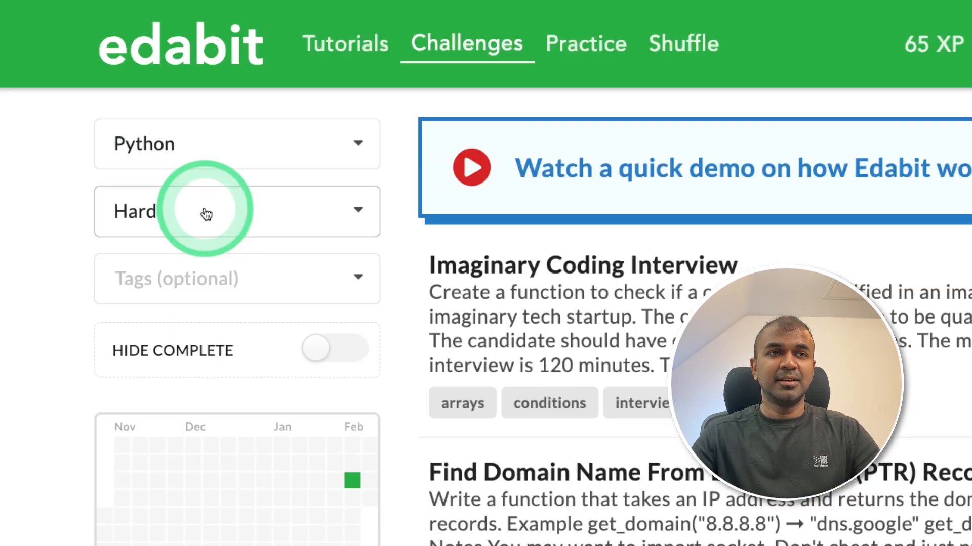
# Filter to Very Hard and check the id_mtrx code on a challenge
pyautogui.click(236, 211)
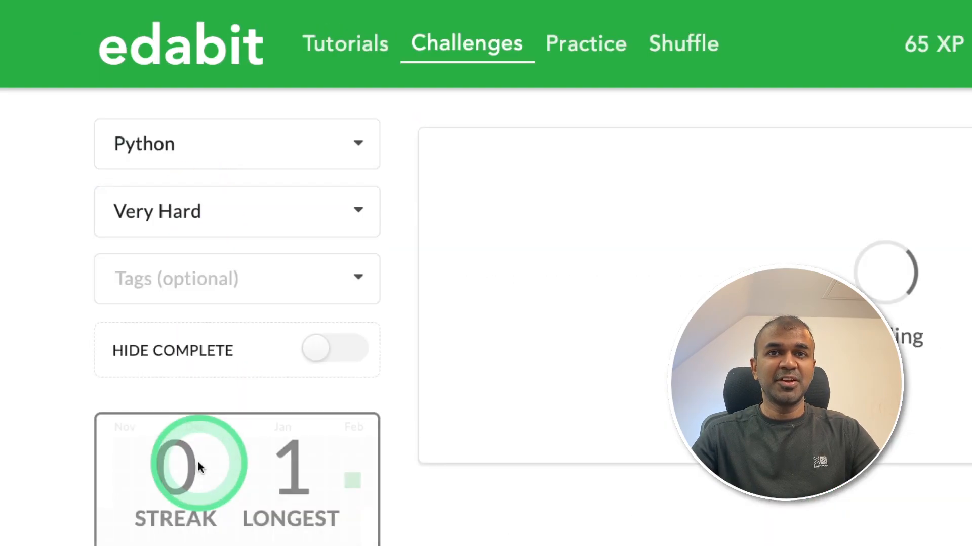
pyautogui.scroll(-3)
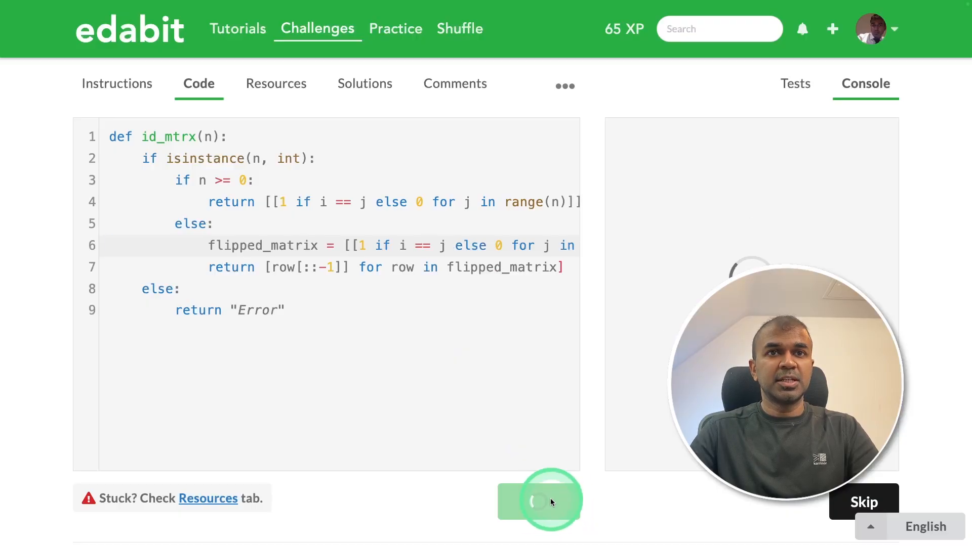
pyautogui.click(537, 502)
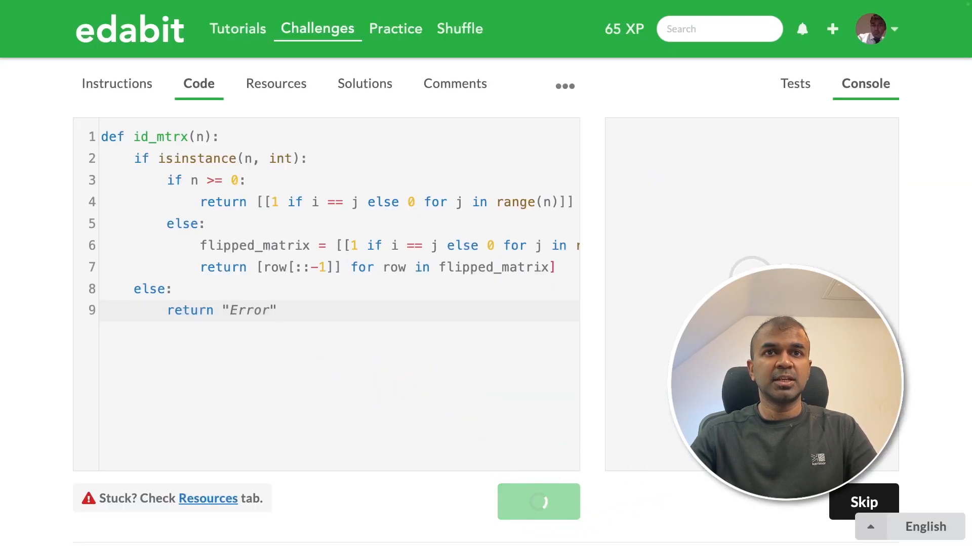
pyautogui.click(537, 502)
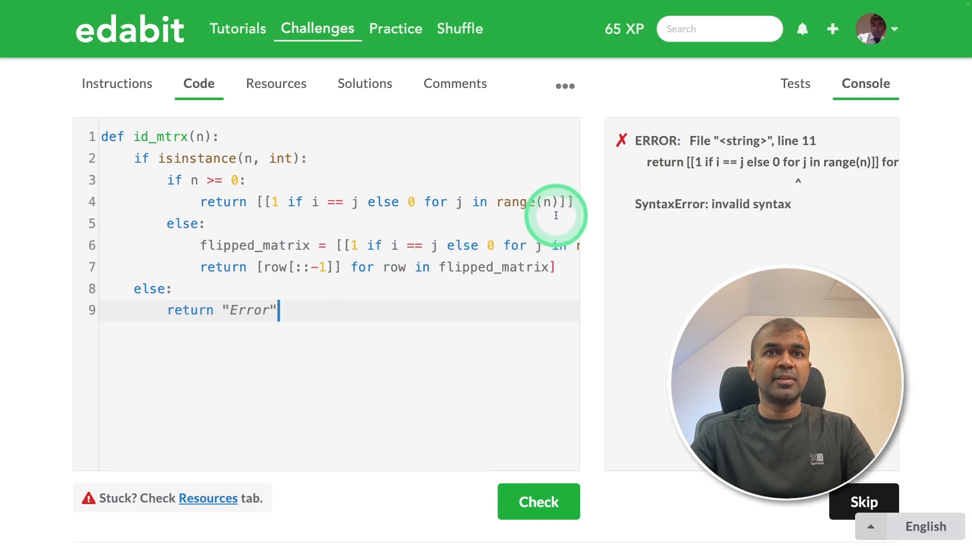
# Fix the closing brackets on line 4 and rerun the tests
pyautogui.click(569, 202)
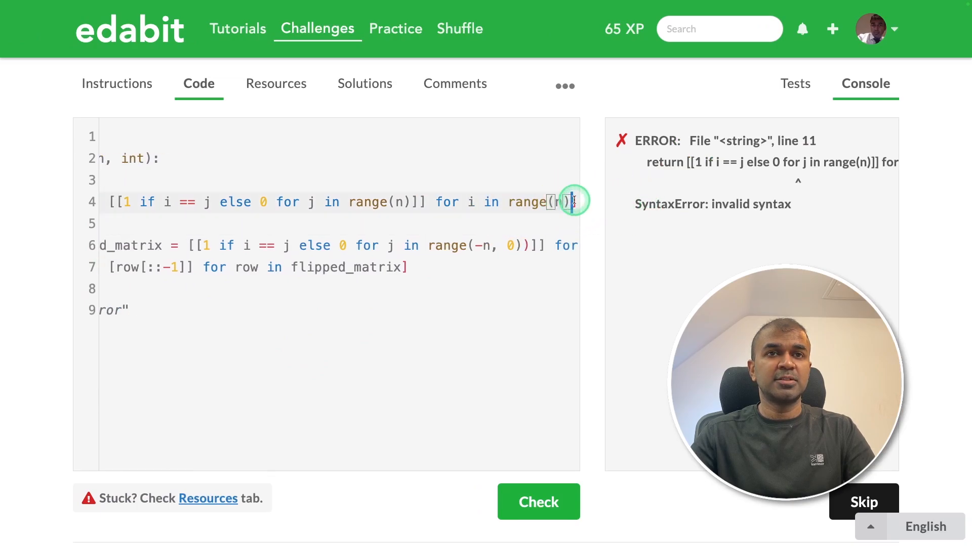
pyautogui.click(537, 502)
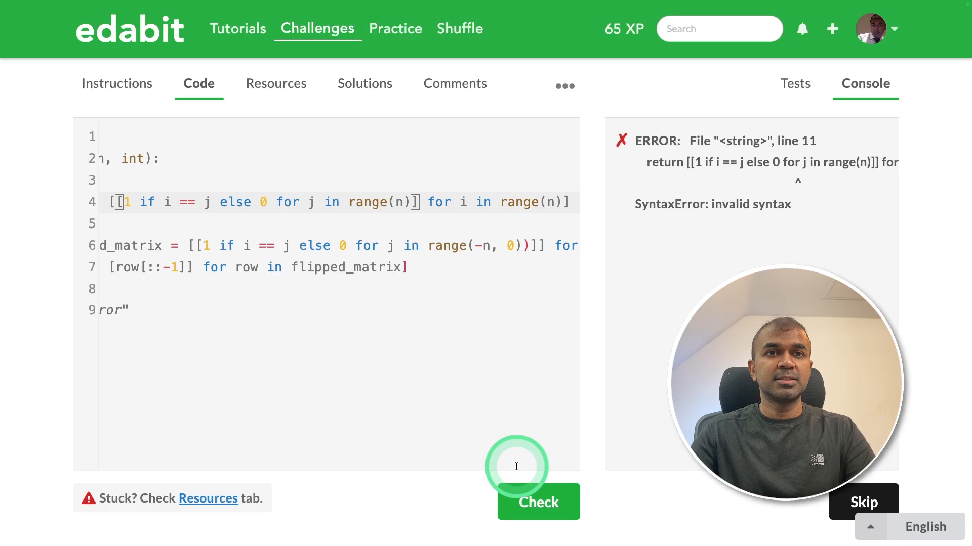
pyautogui.click(537, 502)
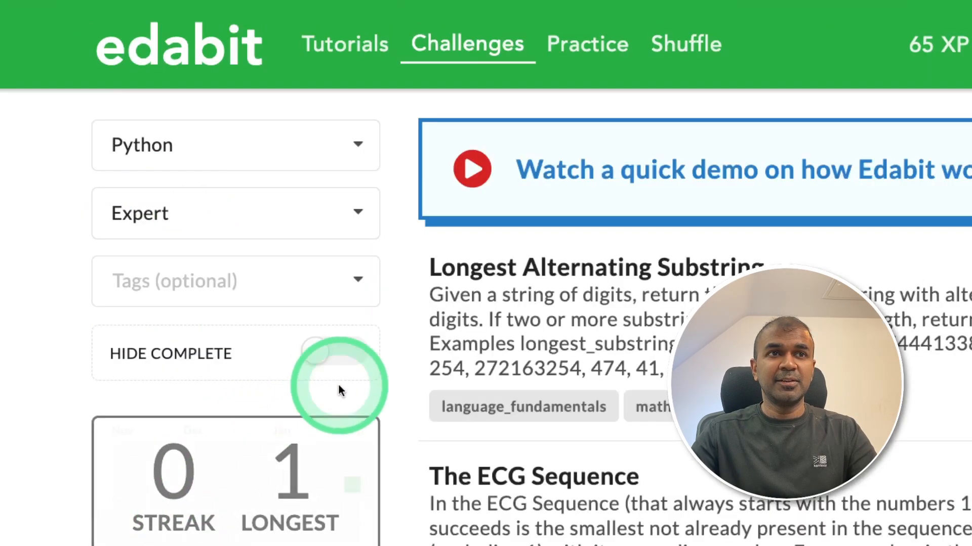
# Check the model's generated code on The ECG Sequence challenge
pyautogui.click(585, 268)
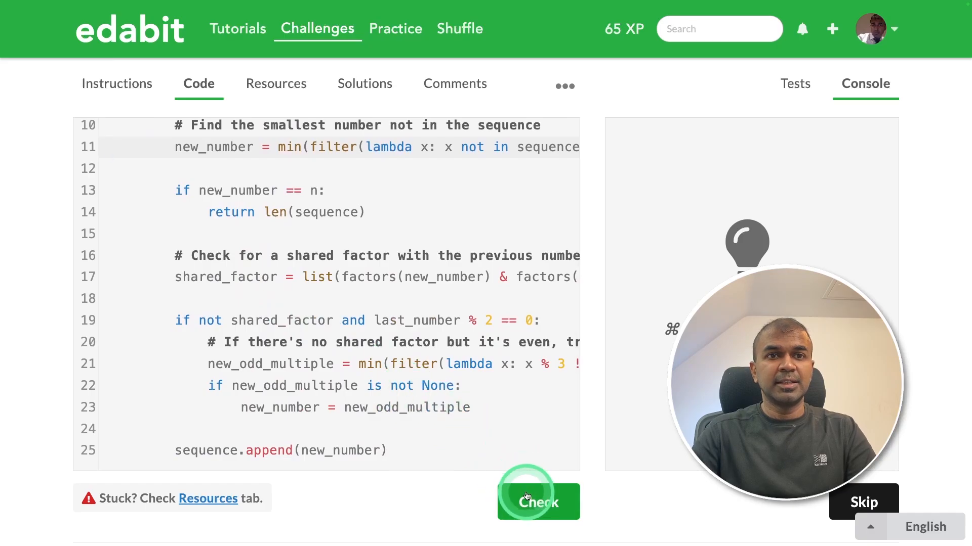
pyautogui.click(538, 502)
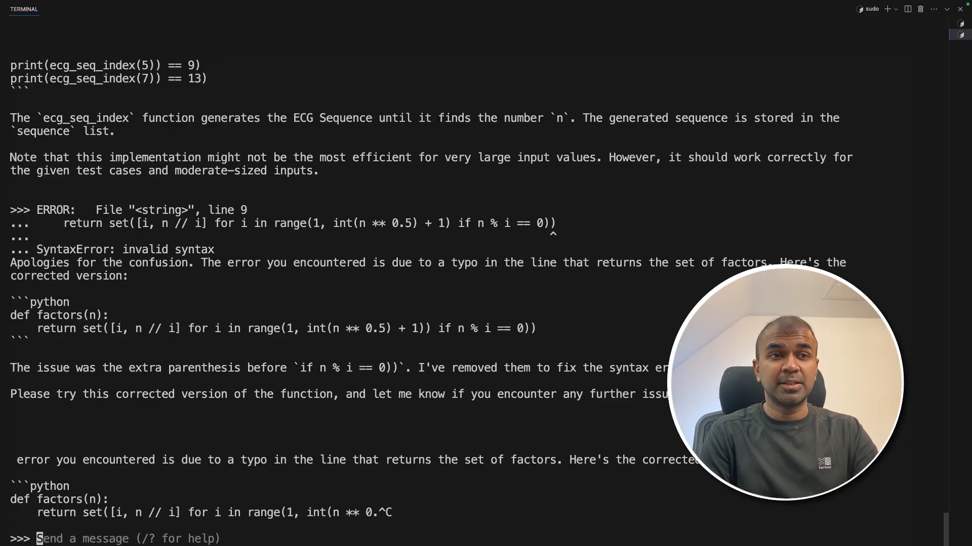
# Ask the model to 'create snake game in python' and scroll through its answer
pyautogui.write('create snake game in python')
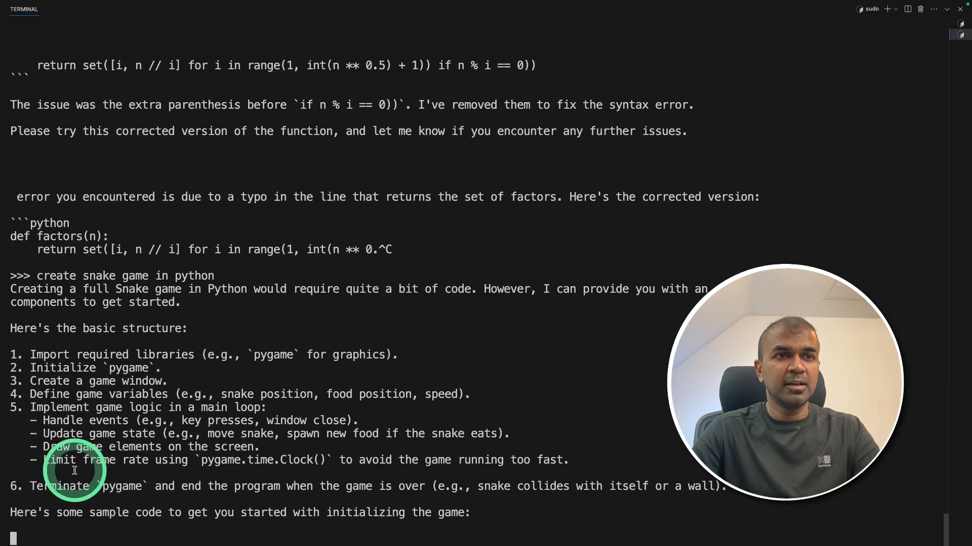
pyautogui.scroll(-3)
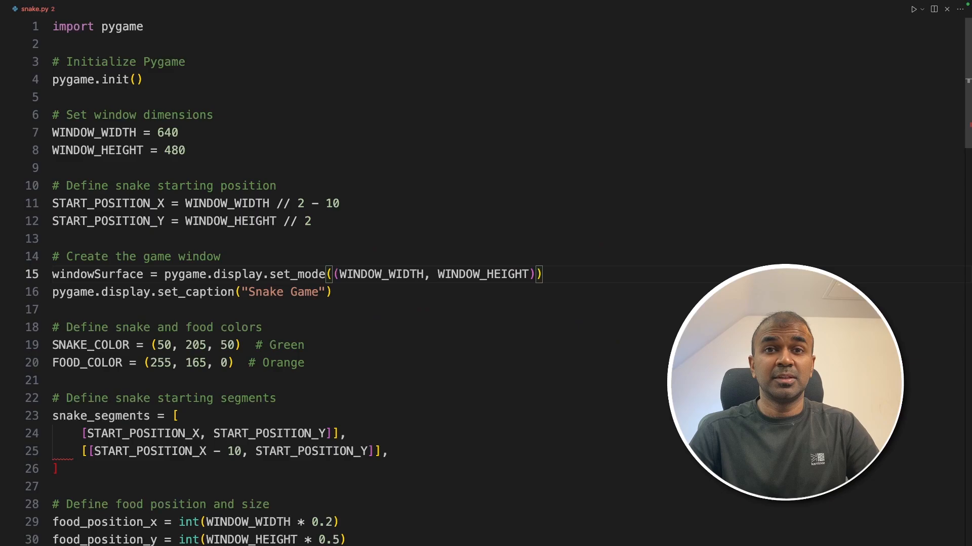
# Scroll down through snake.py past the single-line snake_segments list toward the game loop
pyautogui.scroll(-3)
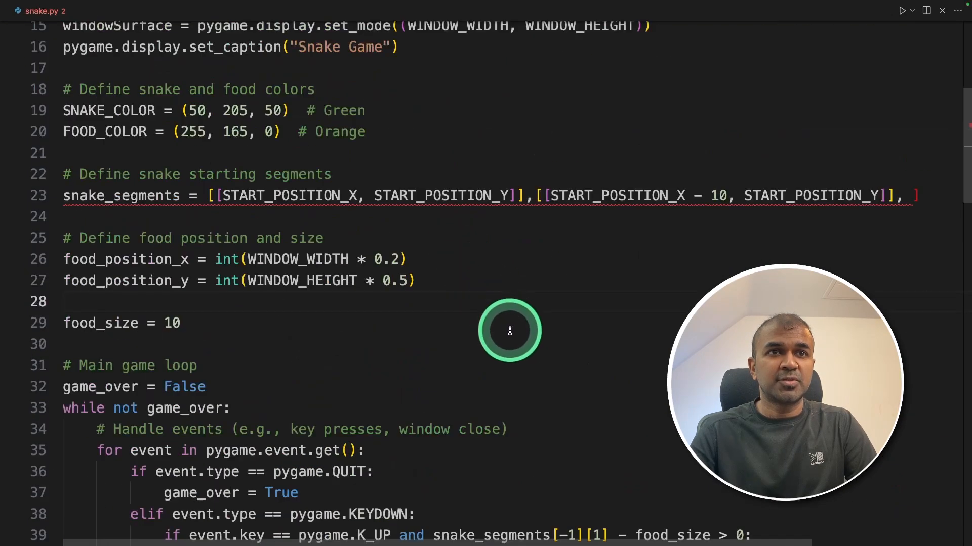
pyautogui.moveTo(679, 293)
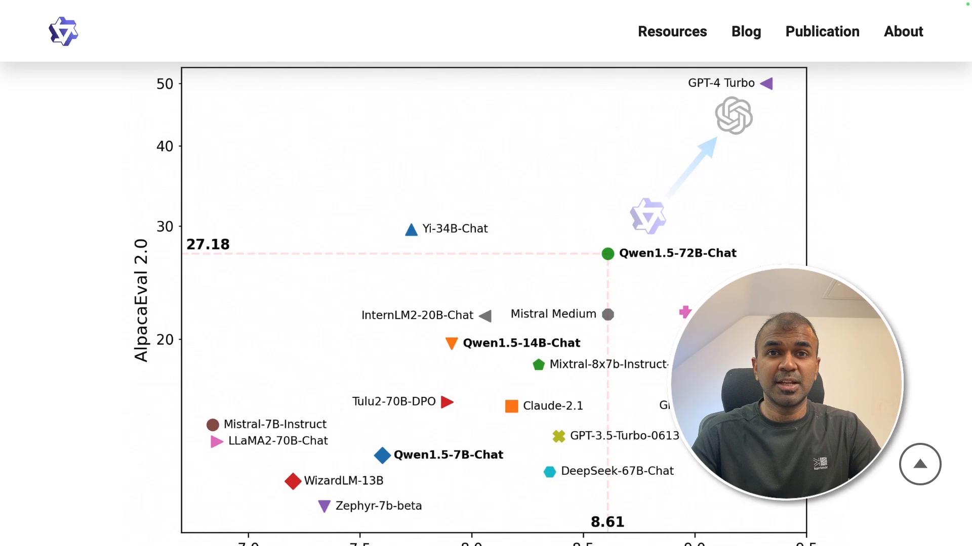
pyautogui.click(594, 267)
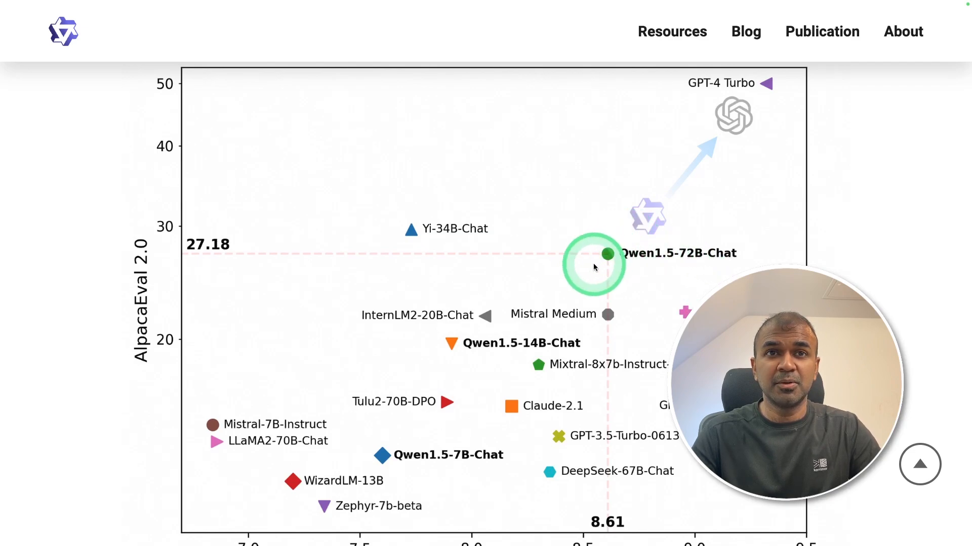